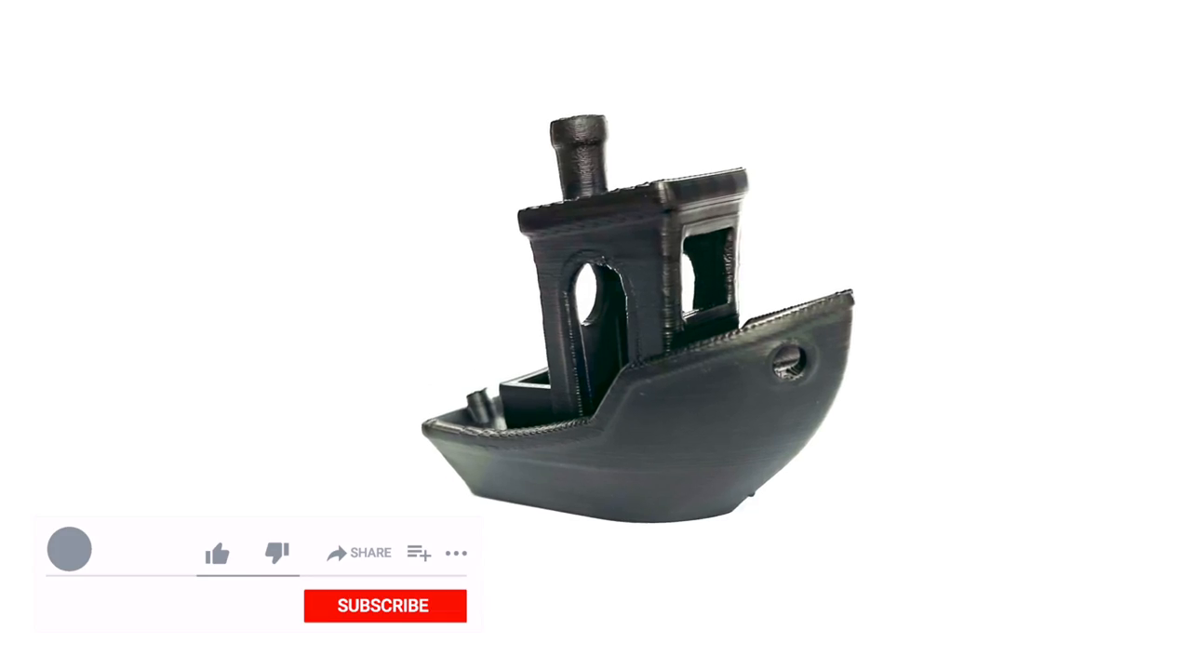
click(217, 553)
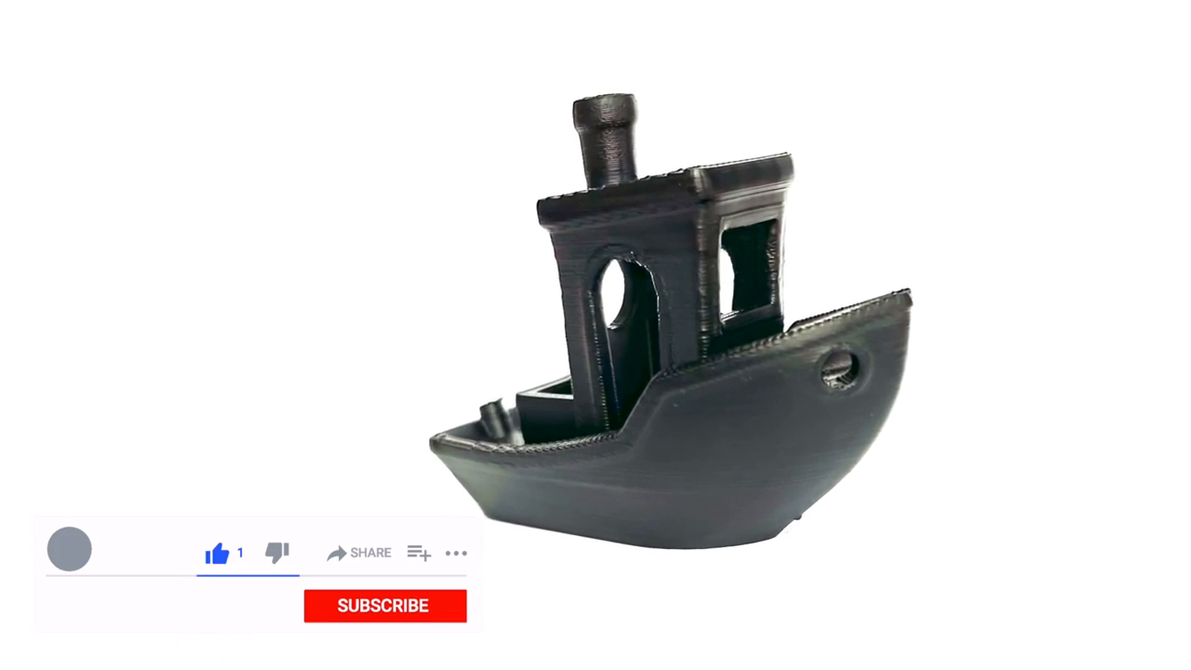